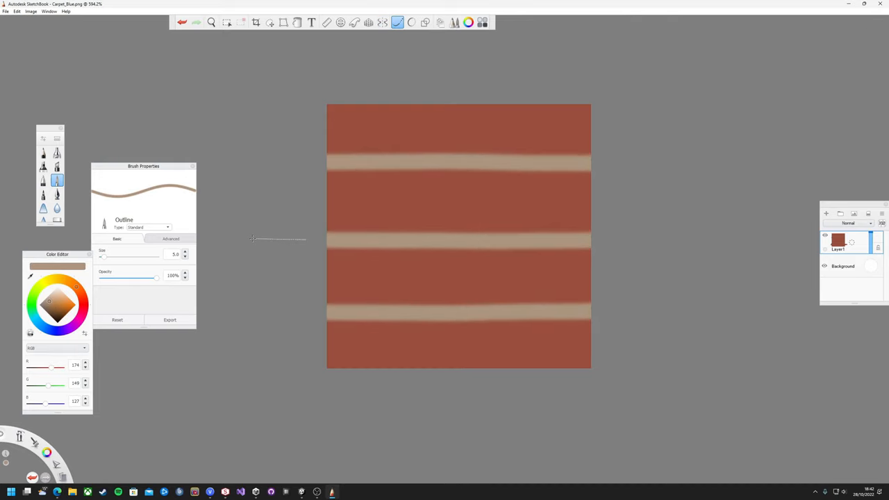
Paint pale stripes on the red carpet texture in SketchBook, then switch to Visual Studio.
left_click(369, 22)
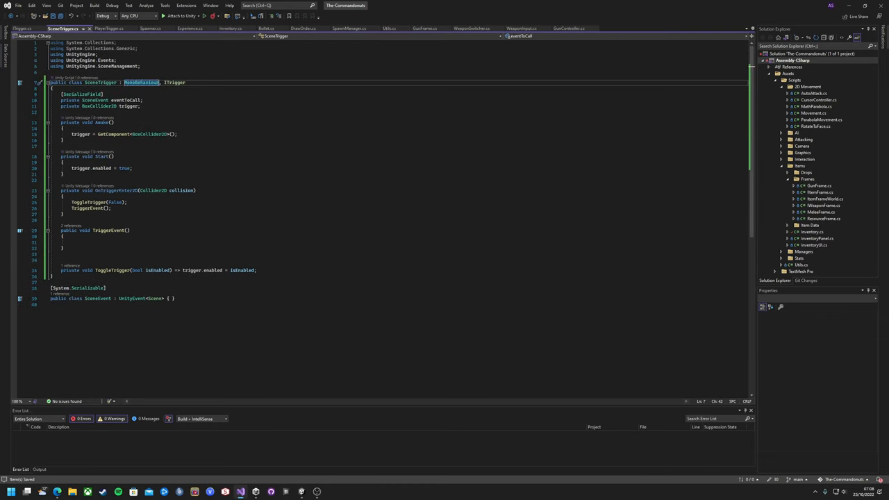
Start the eventToCall. call inside TriggerEvent() in SceneTrigger.cs.
type("eventToCall.")
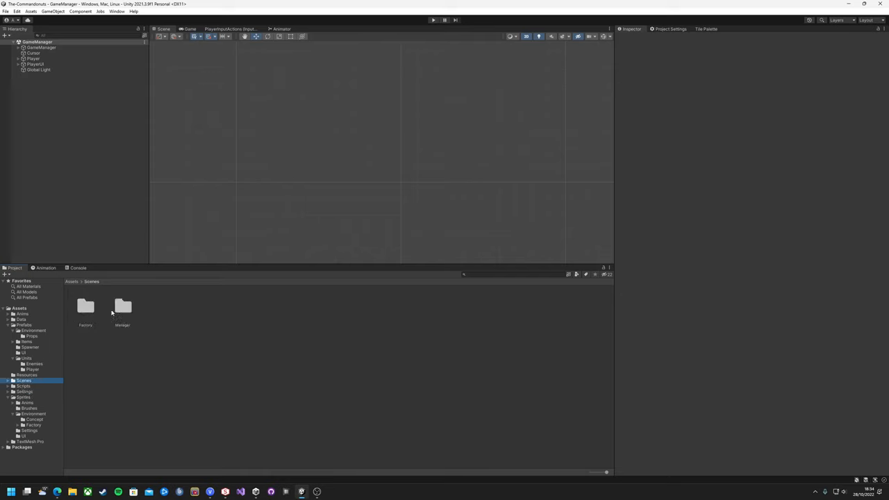
Open the Factory_Entrance scene from Scenes > Factory and expand its PlayerSpawns group.
double_click(122, 307)
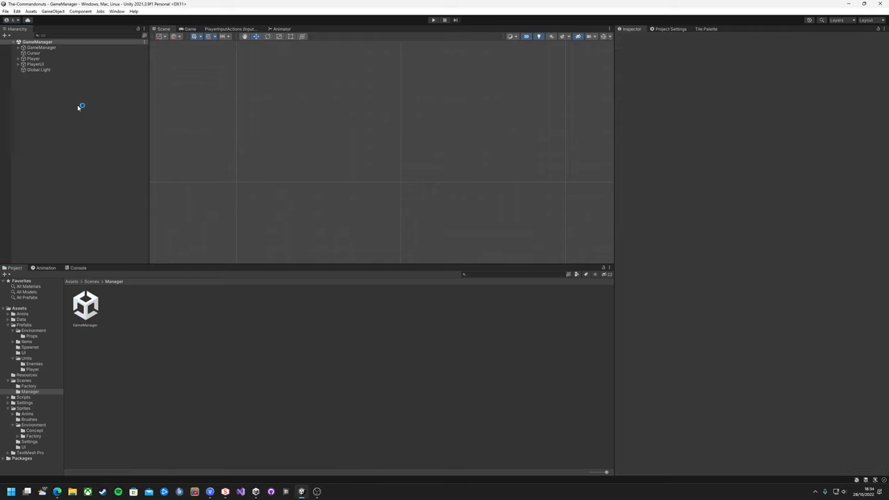
left_click(33, 53)
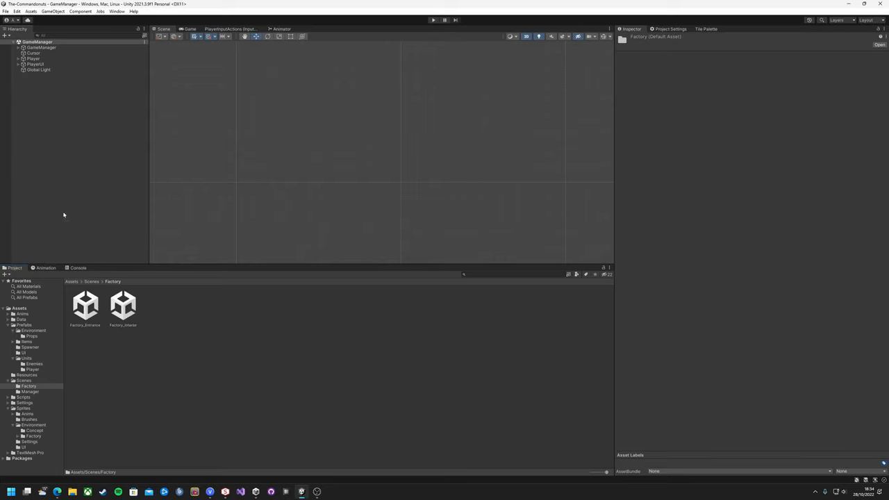
double_click(85, 306)
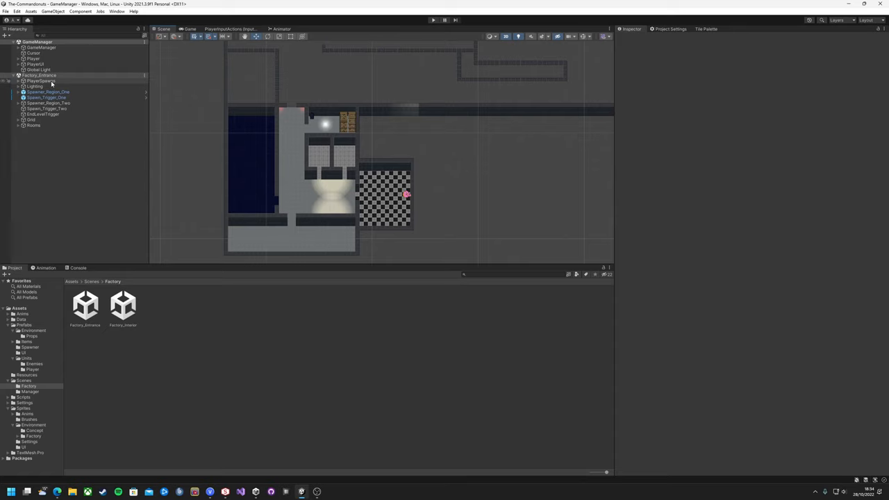
left_click(41, 86)
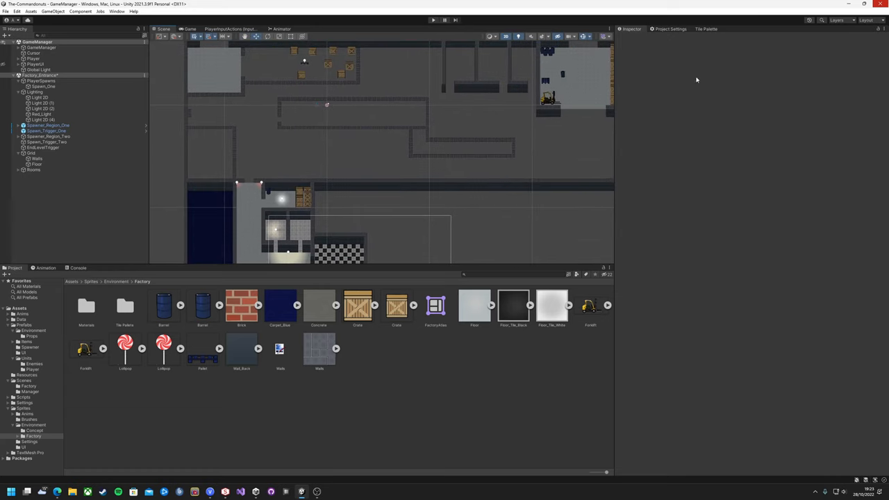
Paint Brick tiles along the corridor wall on the Walls tilemap.
left_click(706, 28)
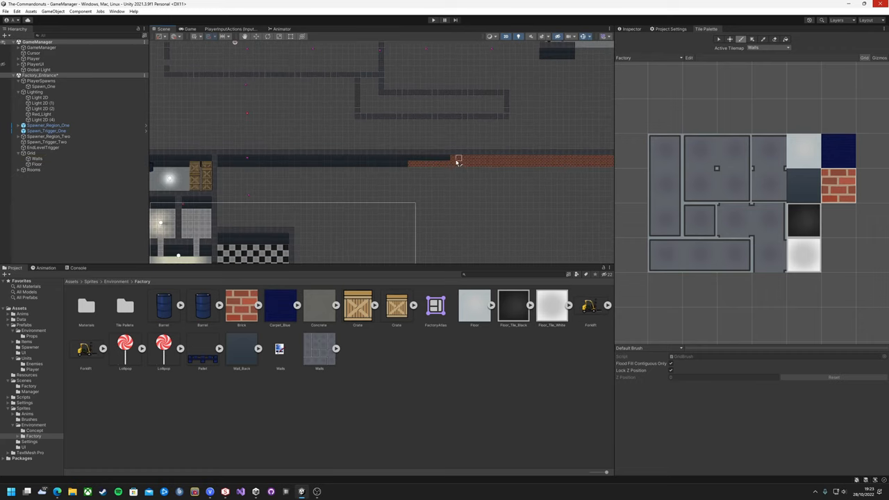
left_click_drag(459, 160, 222, 163)
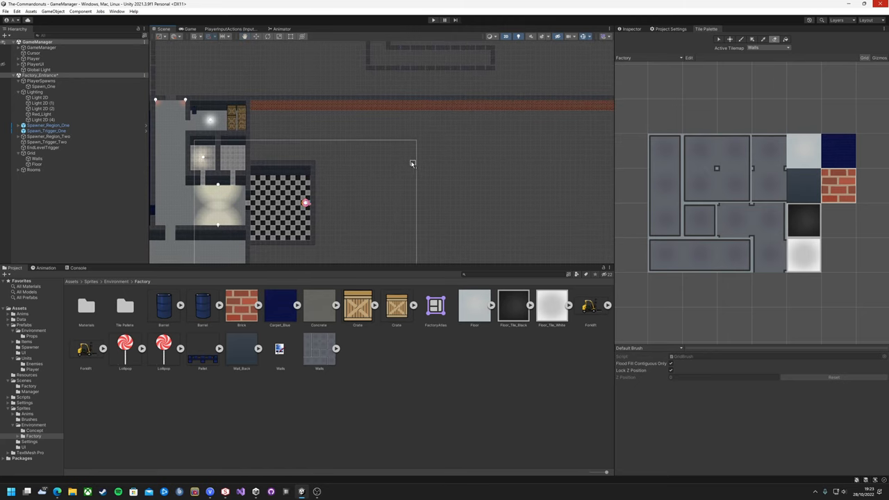
mouse_move(354, 139)
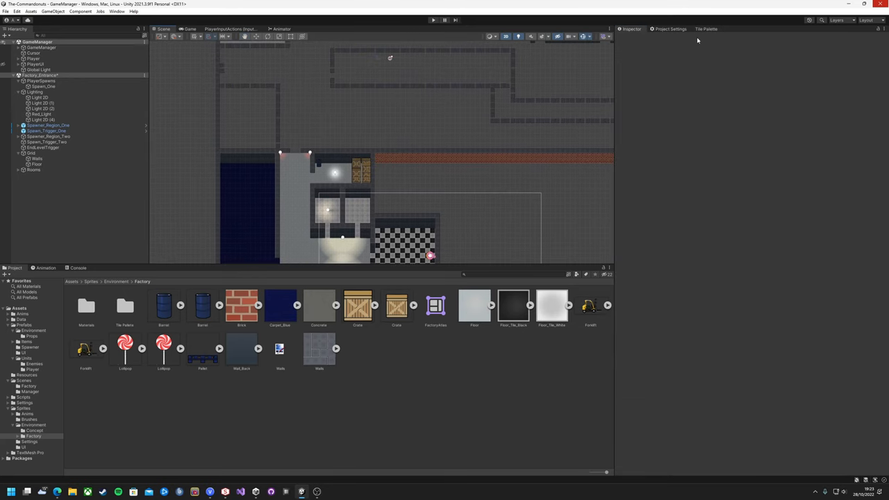
Reopen the Tile Palette and review the blue carpet and checkered floor rooms.
left_click(706, 29)
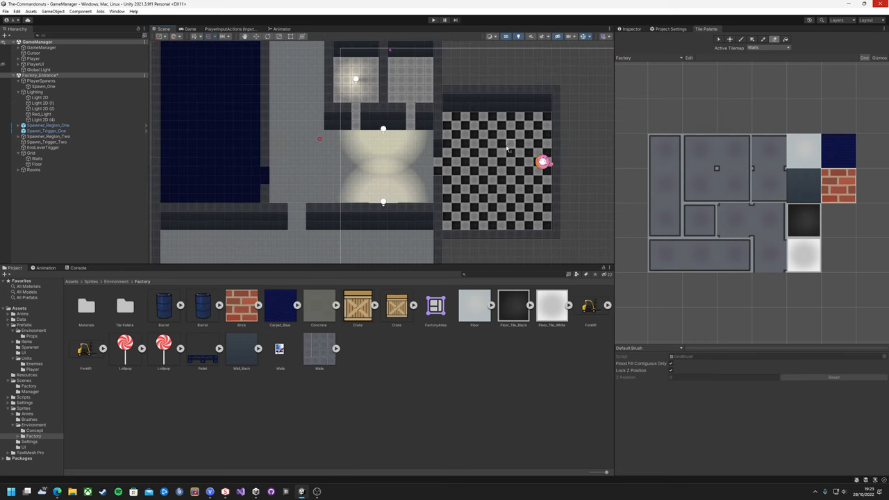
mouse_move(544, 182)
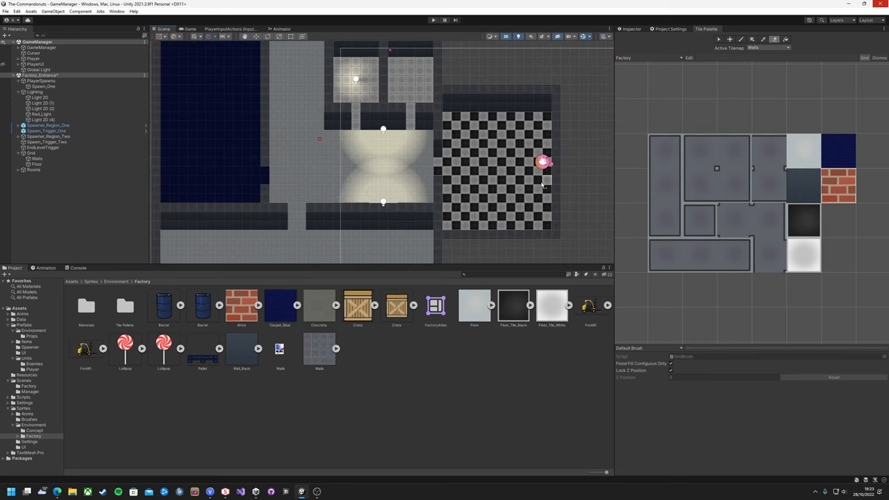
mouse_move(512, 144)
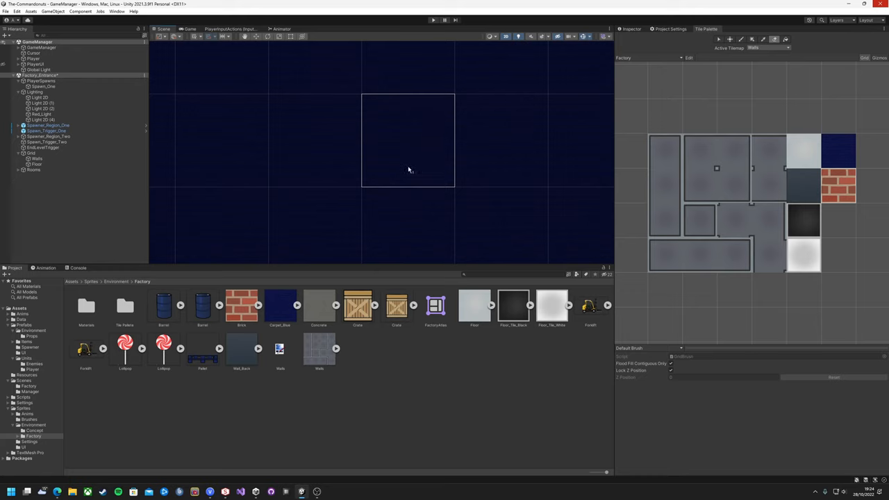
mouse_move(456, 108)
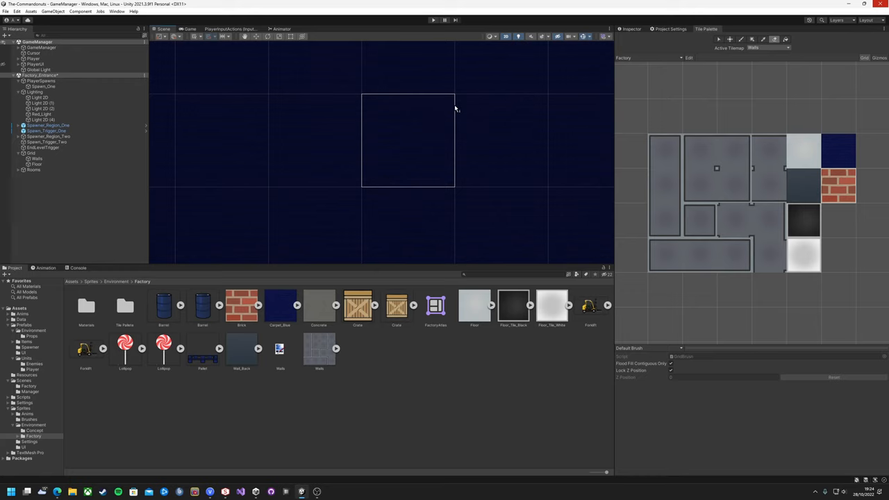
mouse_move(439, 144)
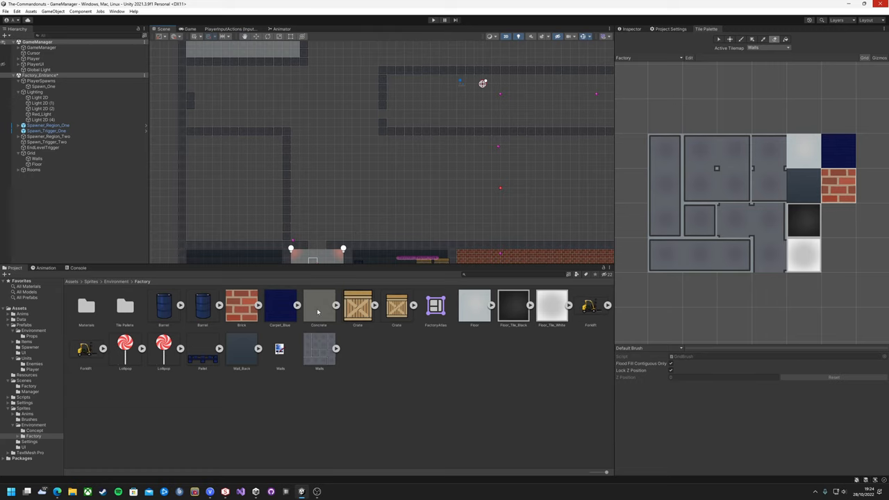
Generate a Concrete tile from the concrete sprite in the Factory palette and save it.
left_click(318, 306)
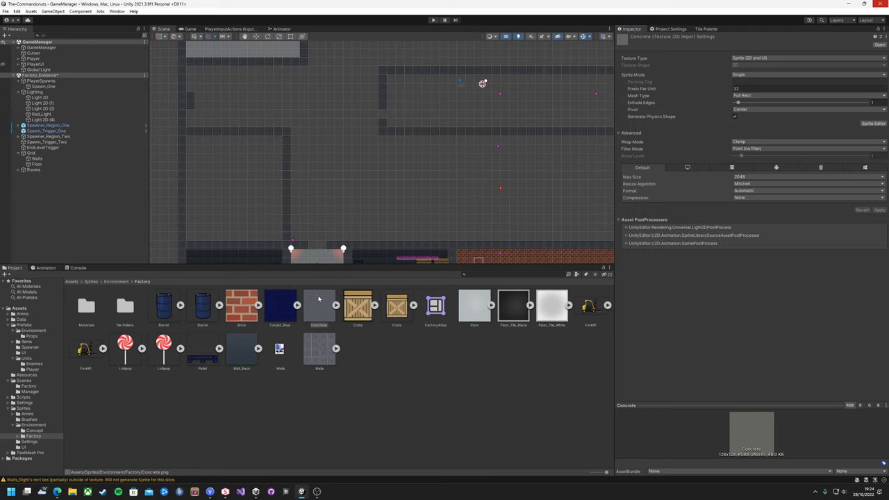
left_click(318, 306)
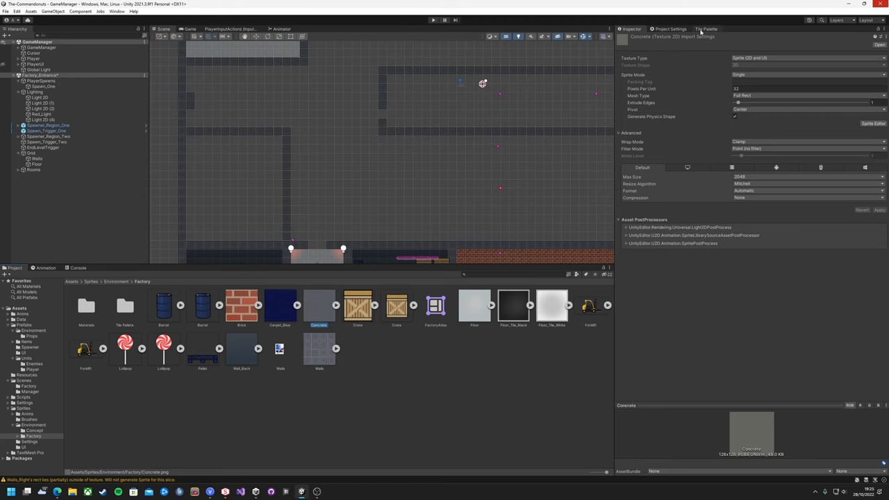
left_click(706, 29)
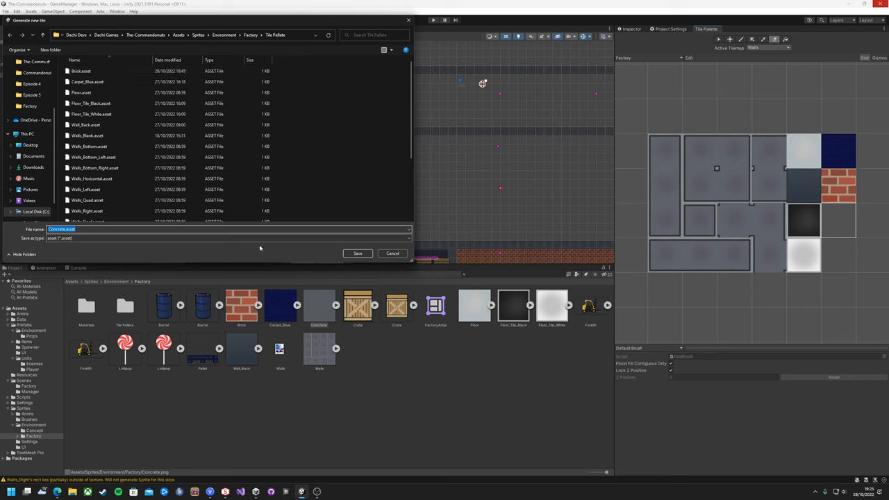
left_click(357, 252)
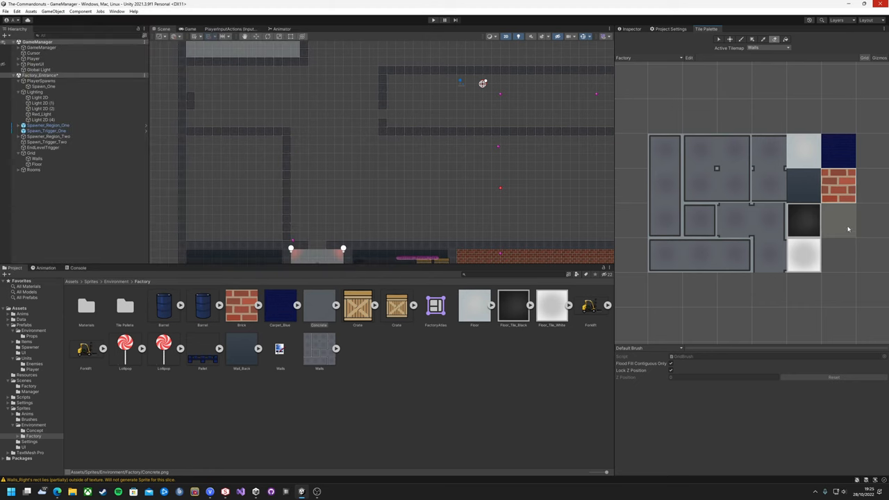
Paint a tall dark blue carpet rectangle on the Floor tilemap below the trigger label.
left_click(768, 47)
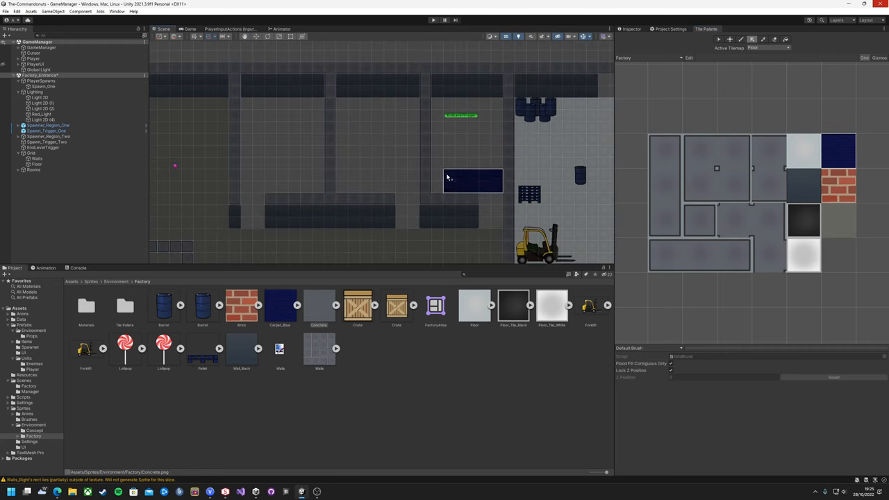
left_click_drag(448, 179, 458, 115)
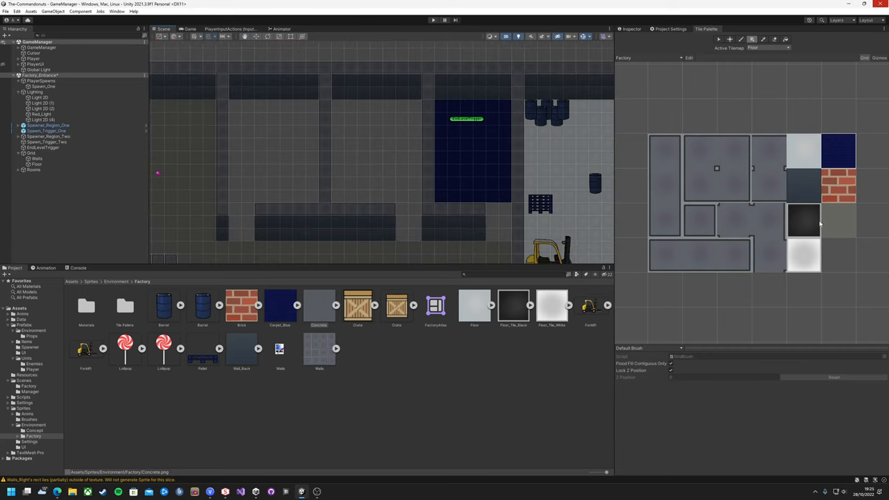
mouse_move(660, 189)
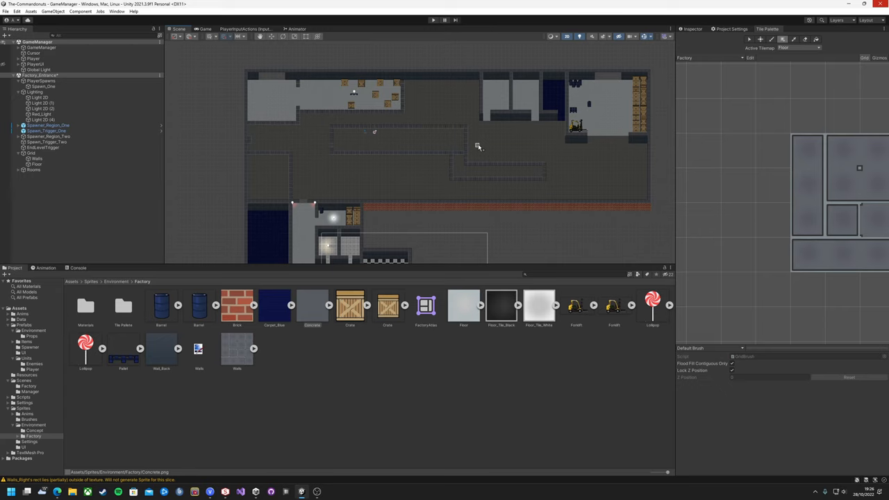
mouse_move(603, 136)
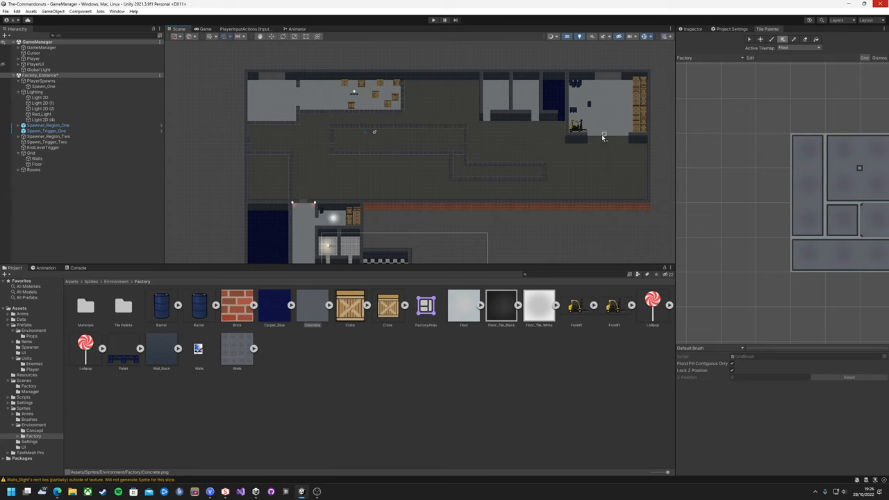
mouse_move(595, 137)
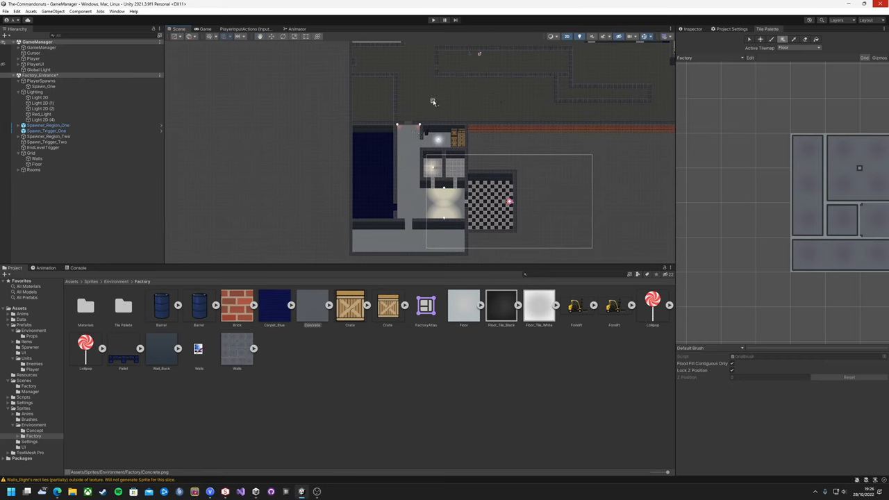
Add warm 2D spot lights under Lighting, up to Light 2D (8) beside the forklift.
left_click(311, 305)
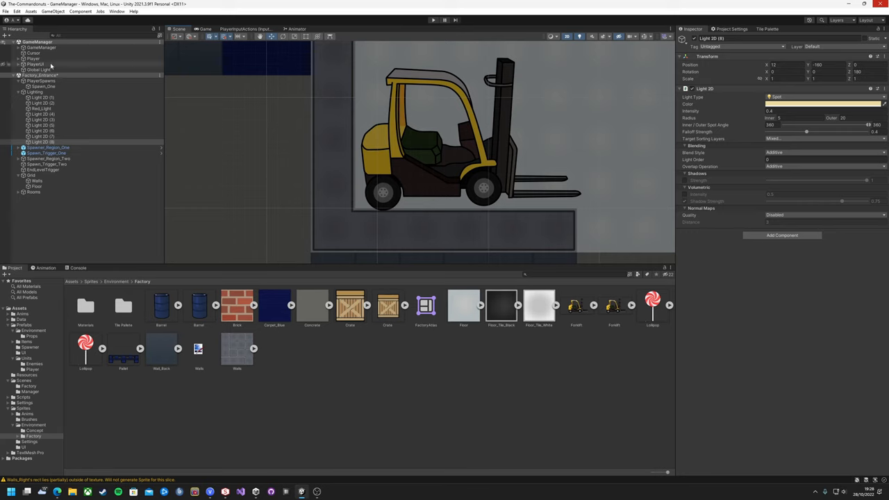
Expand the Player object and inspect its child parts and components.
left_click(33, 58)
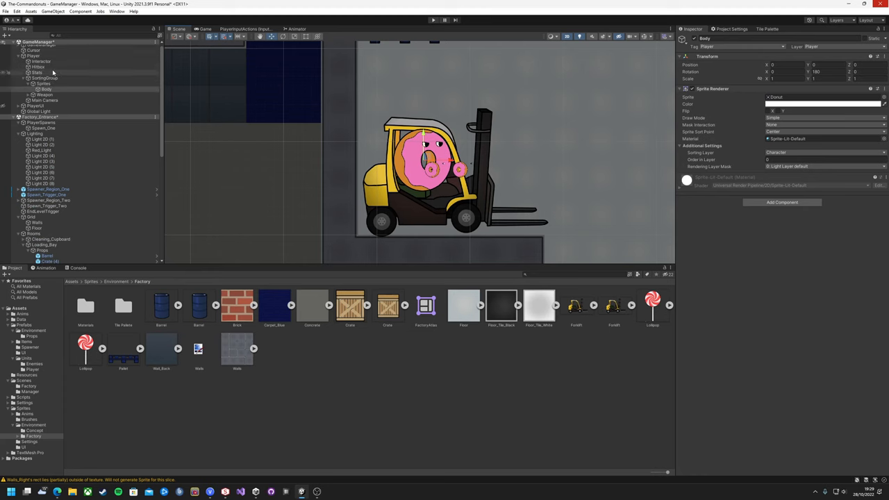
left_click(33, 56)
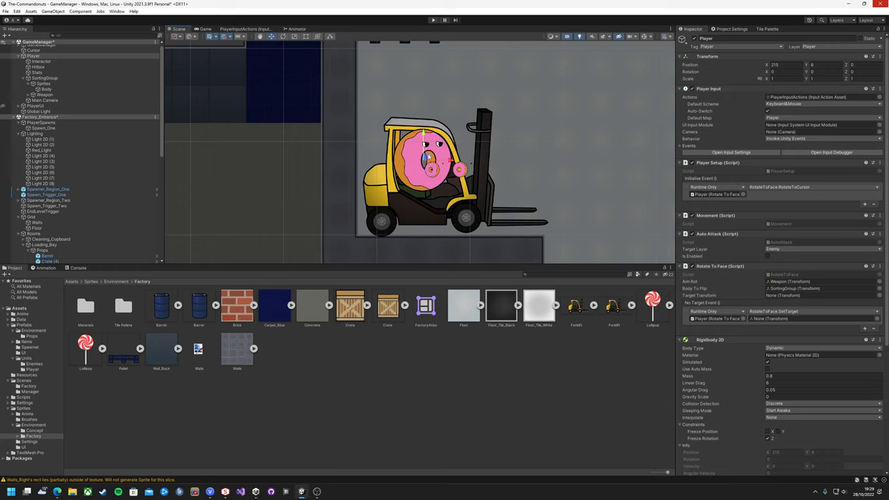
mouse_move(299, 201)
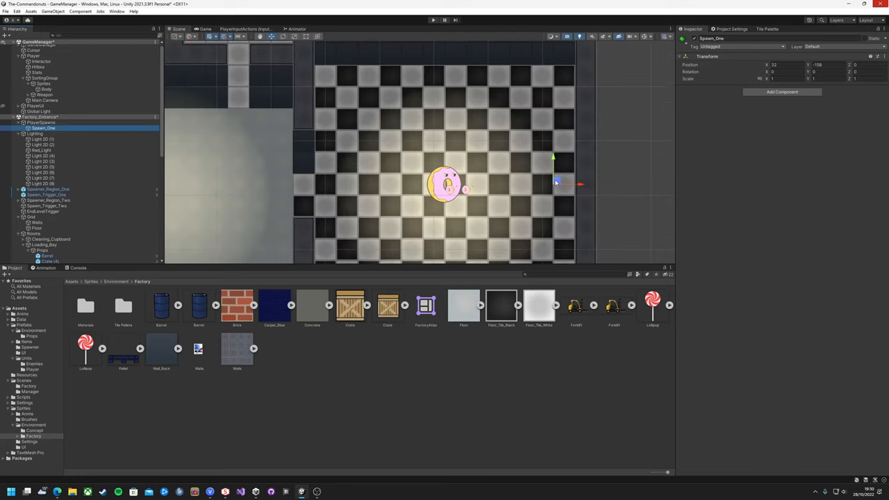
left_click_drag(556, 183, 535, 193)
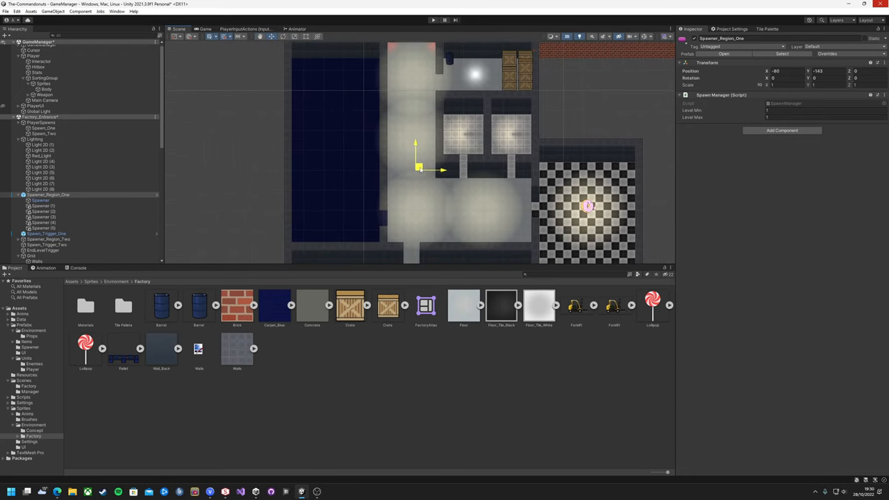
Nudge Spawner_Region_One and move its first Spawner up into the right tiled alcove.
left_click_drag(421, 168, 417, 175)
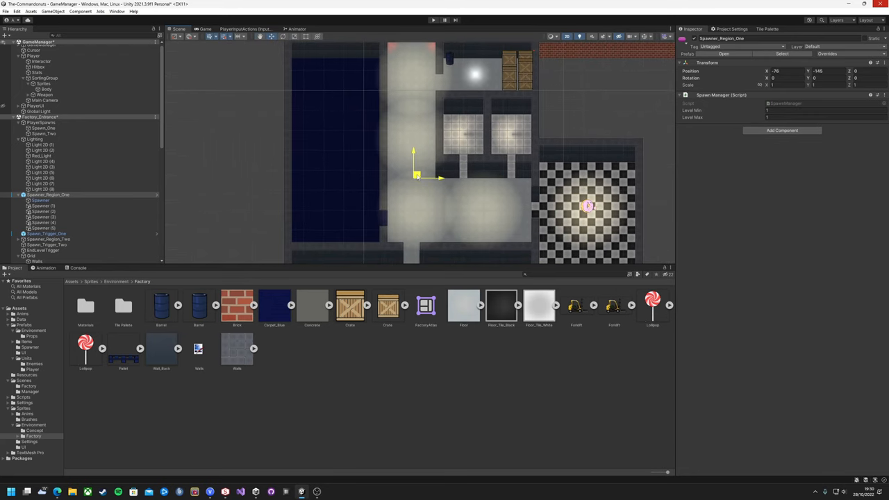
left_click(40, 201)
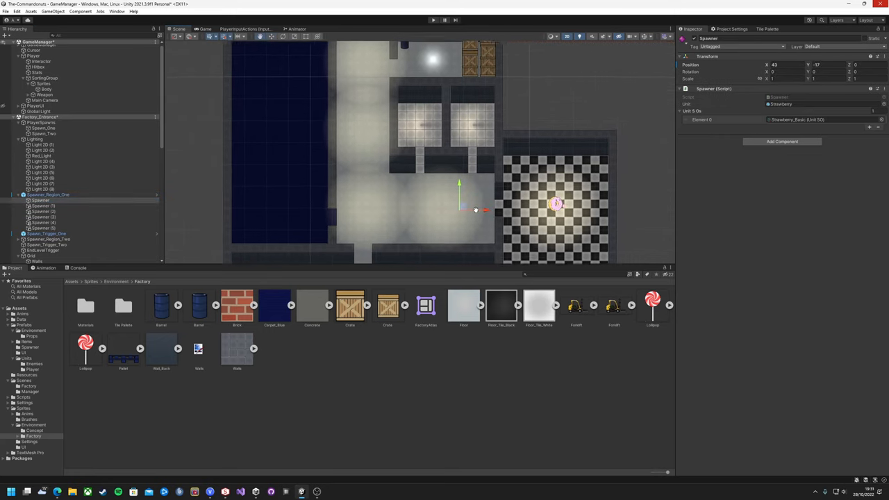
left_click_drag(475, 210, 464, 202)
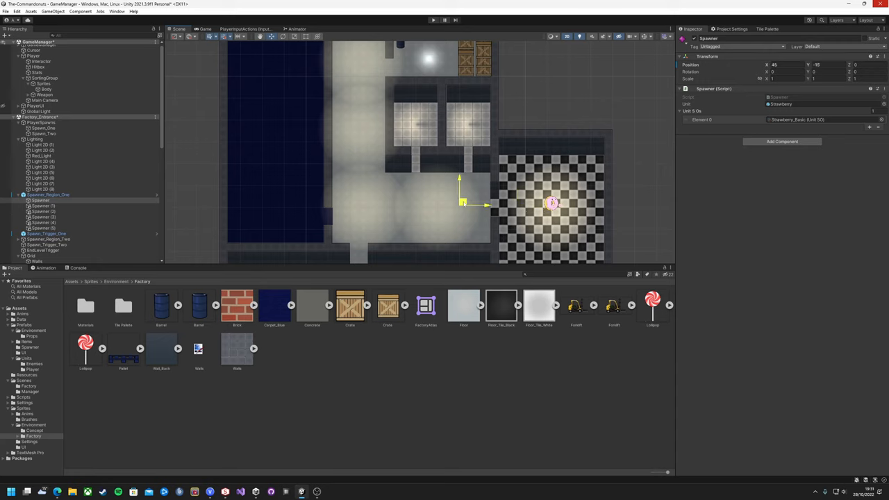
left_click_drag(462, 203, 471, 123)
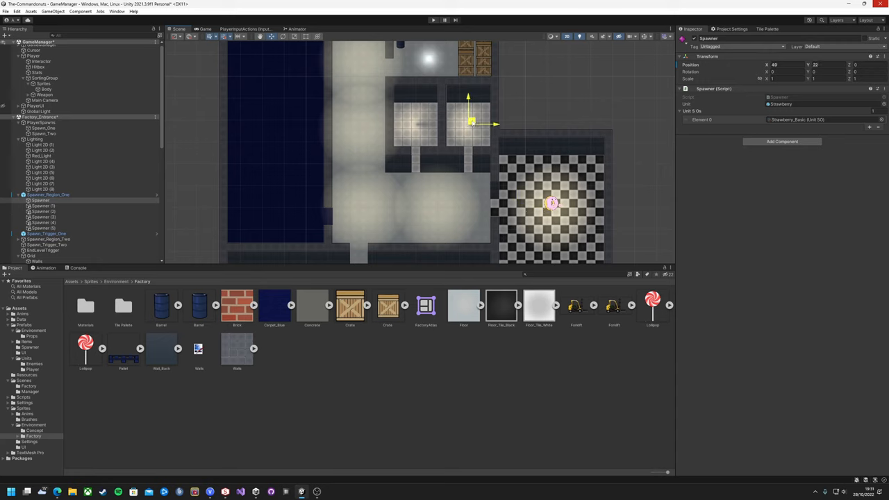
left_click(41, 205)
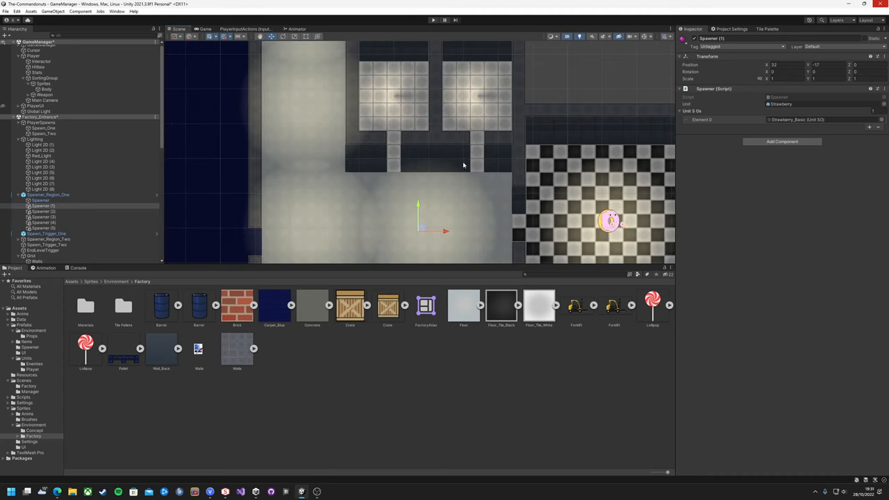
left_click(767, 28)
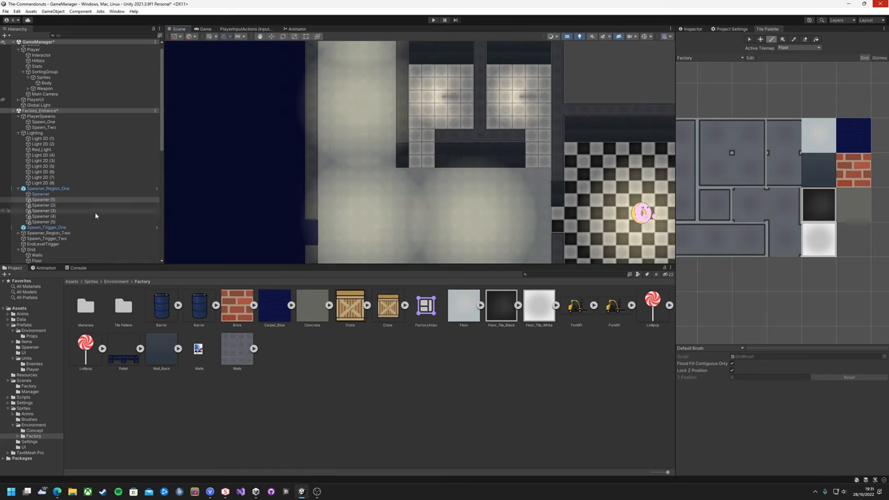
Enter Play mode to test the donut player and nearby strawberry enemy spawns.
left_click(47, 227)
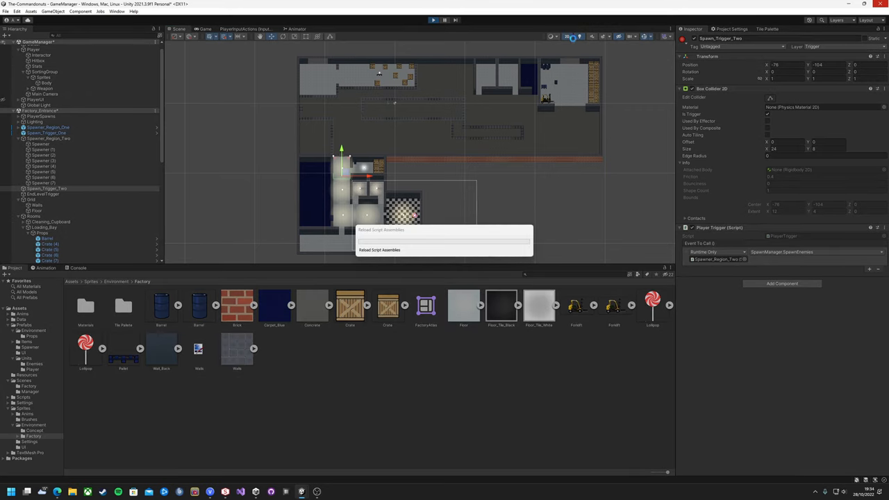
left_click(432, 19)
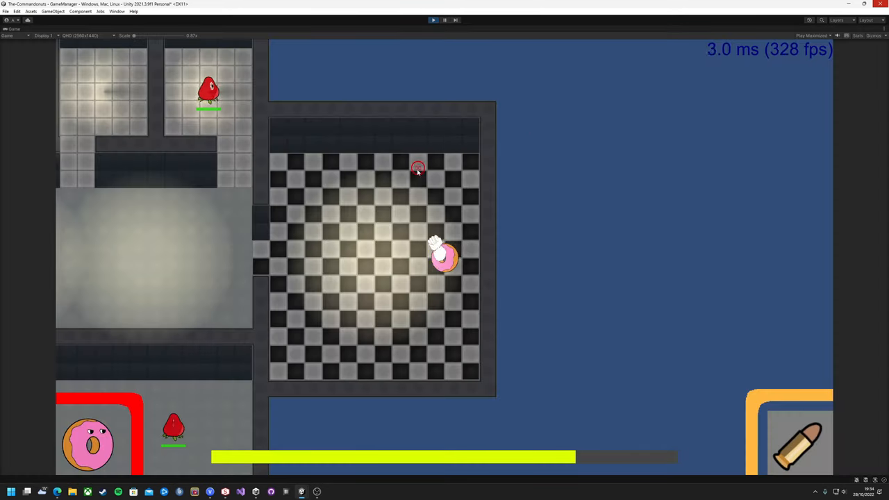